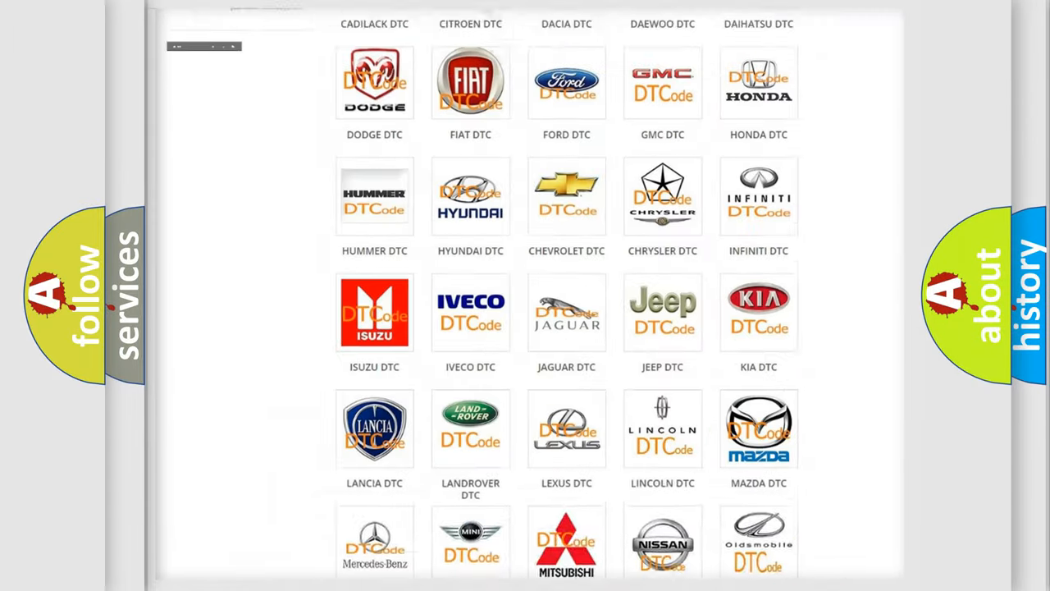
- Open the Toyota DTC tile and browse codes like B0001:11 and B0002:12 before returning to the top
{"action": "scroll", "scroll_direction": "up", "scroll_amount": 3}
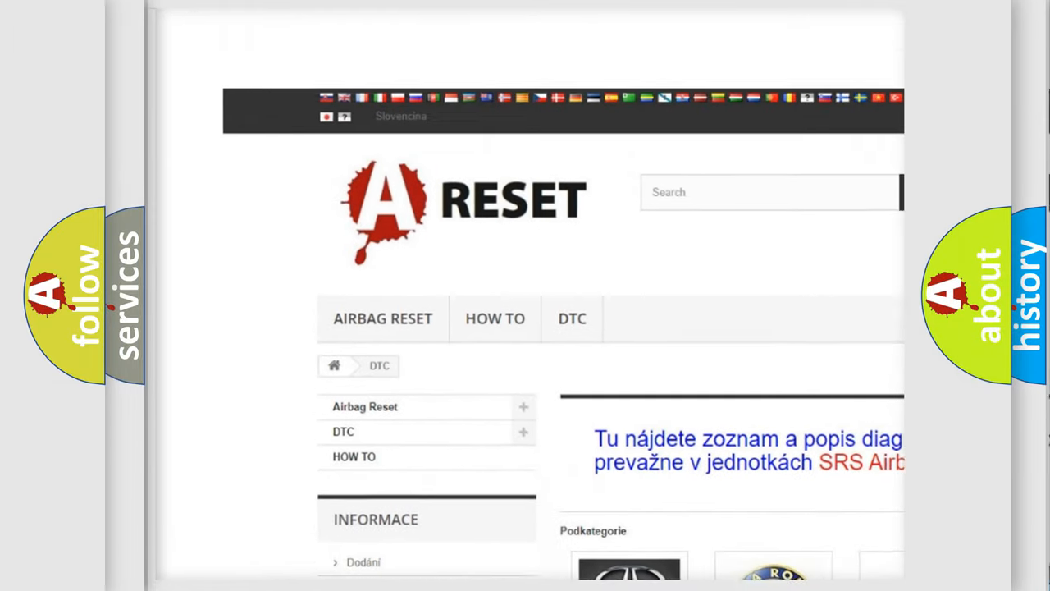
{"action": "scroll", "scroll_direction": "up", "scroll_amount": 3}
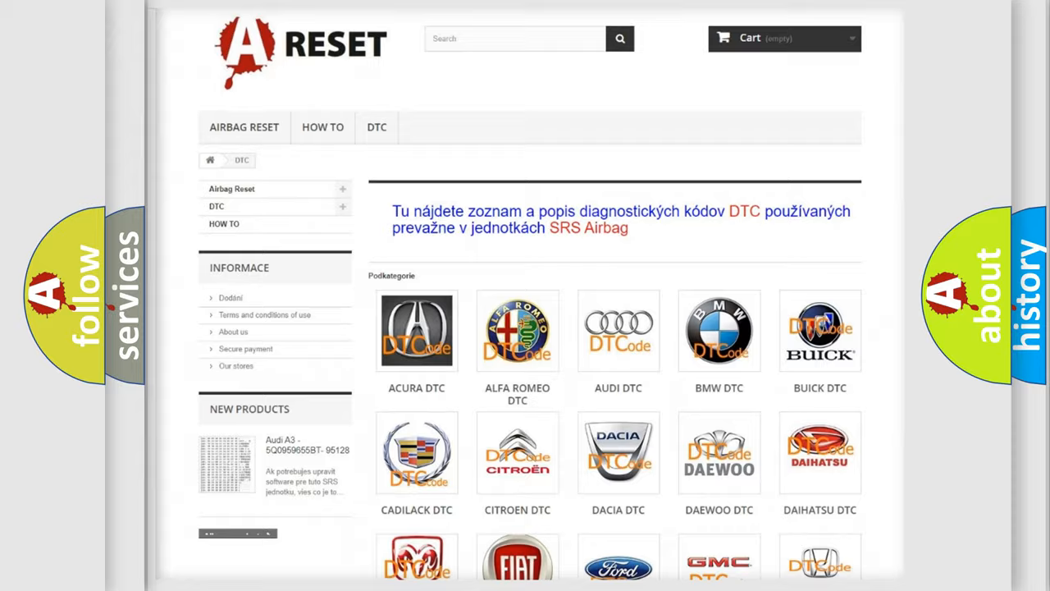
{"action": "scroll", "scroll_direction": "down", "scroll_amount": 3}
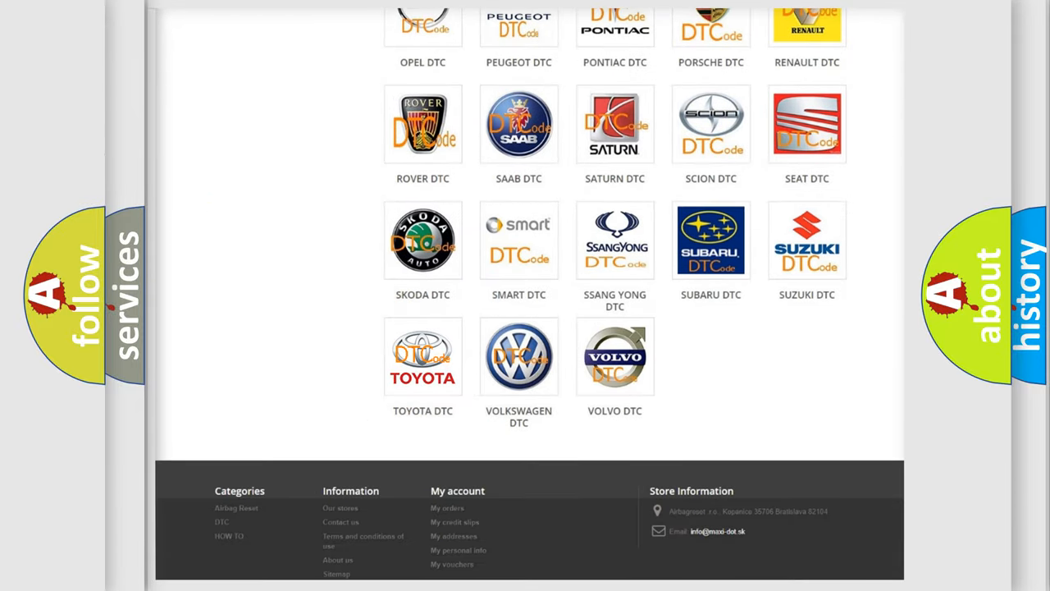
{"action": "left_click", "coordinate": [423, 355]}
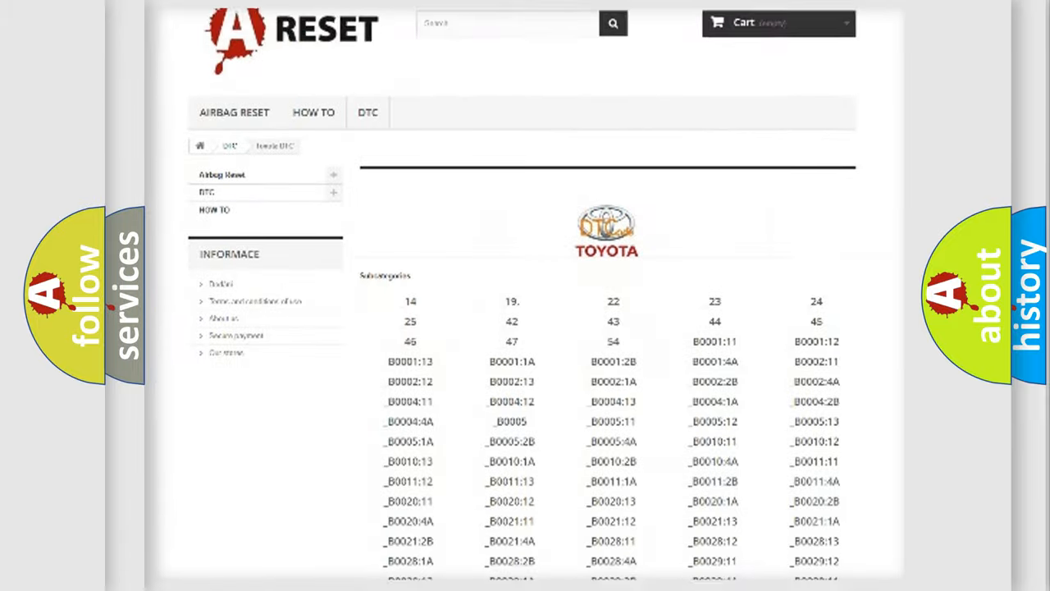
{"action": "scroll", "scroll_direction": "down", "scroll_amount": 3}
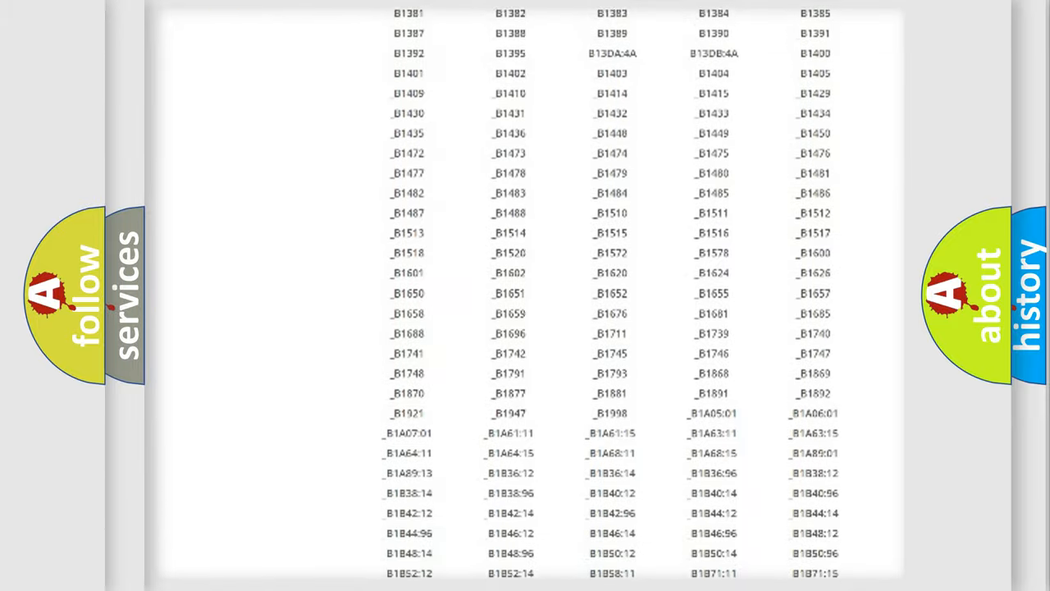
{"action": "scroll", "scroll_direction": "up", "scroll_amount": 3}
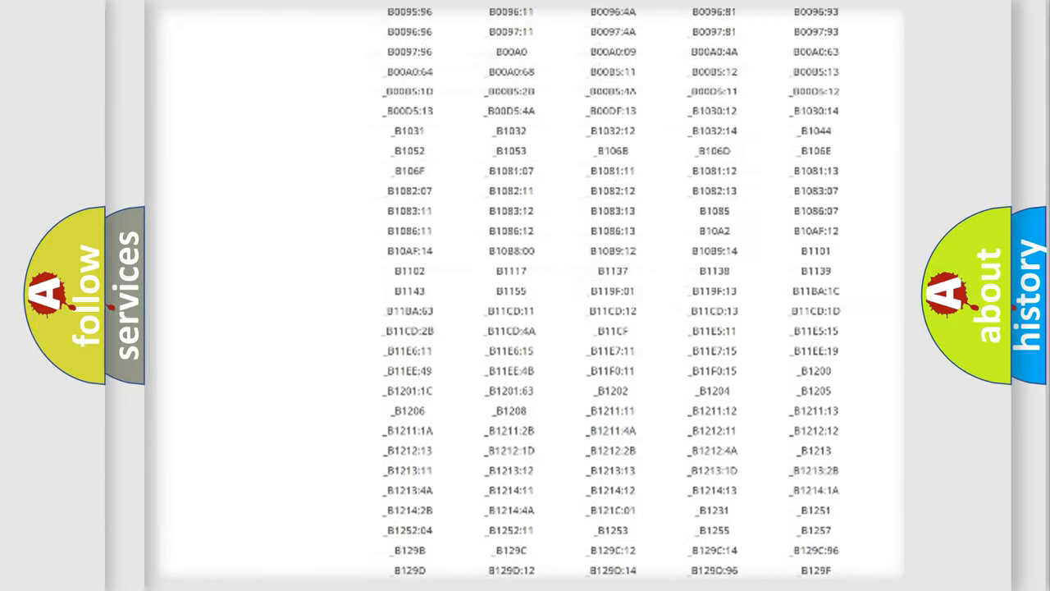
{"action": "scroll", "scroll_direction": "up", "scroll_amount": 3}
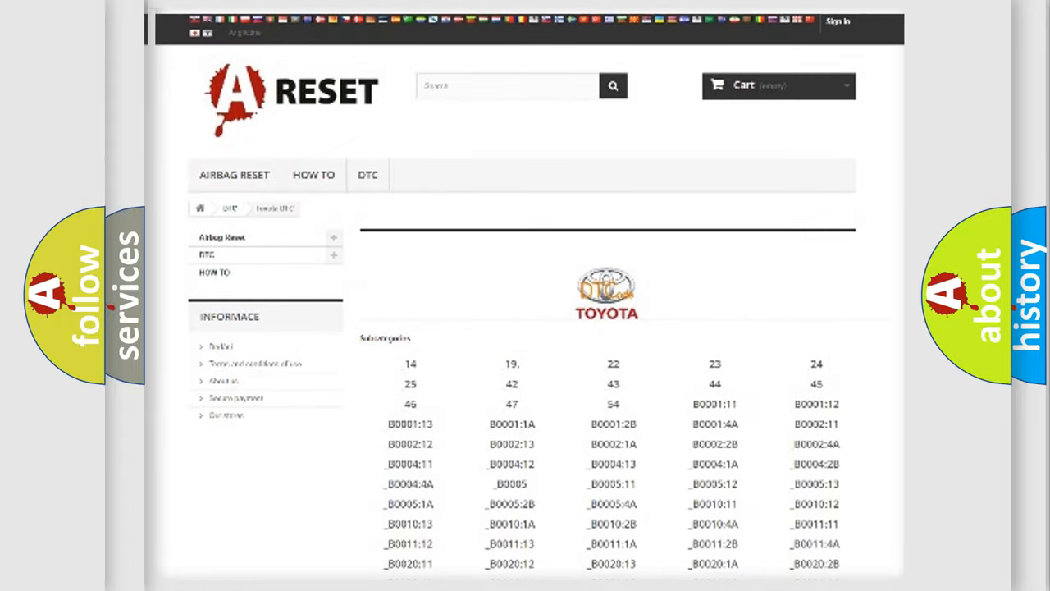